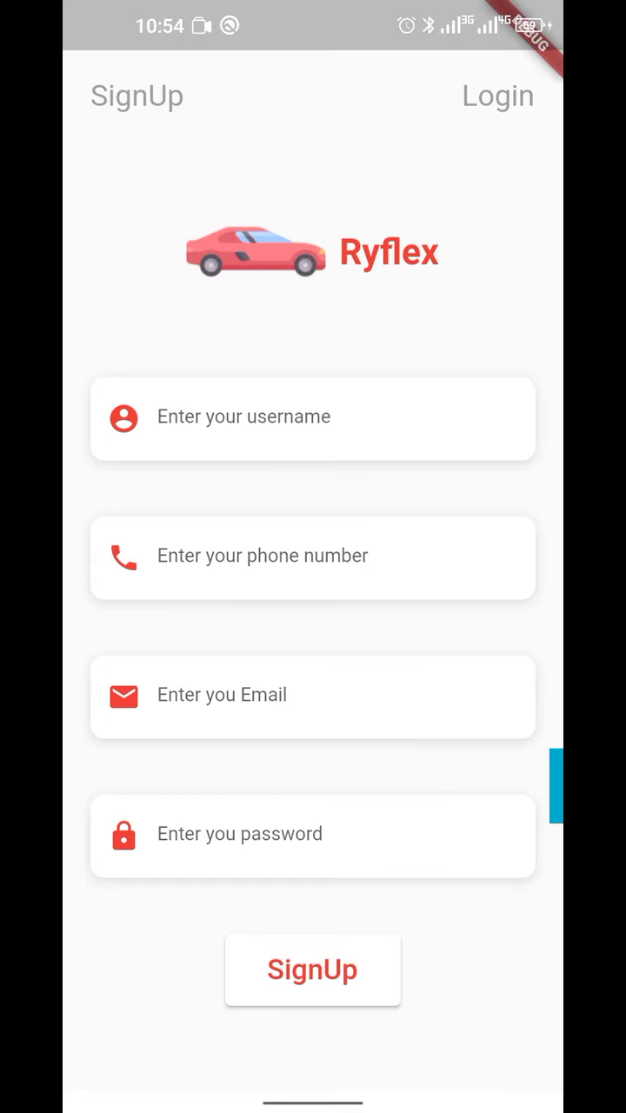
pyautogui.click(497, 96)
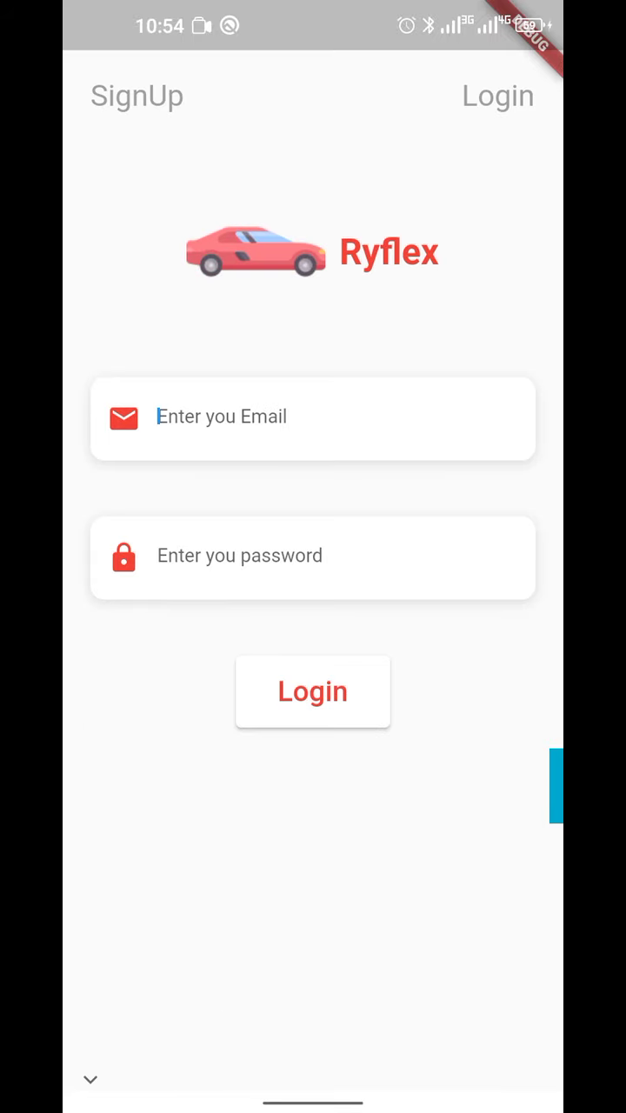
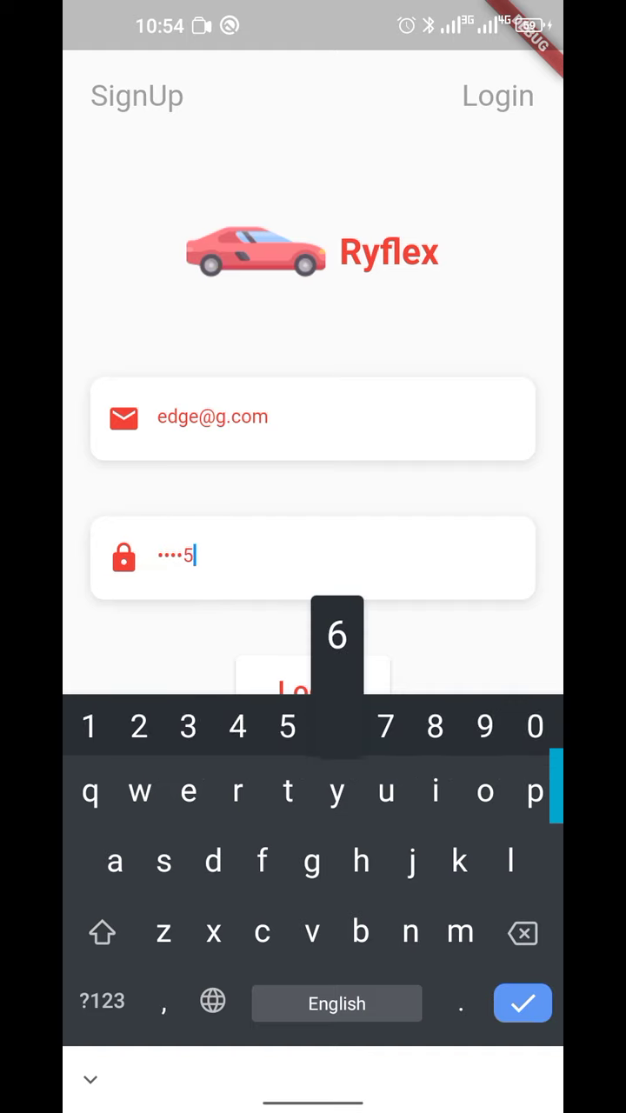
pyautogui.click(522, 1001)
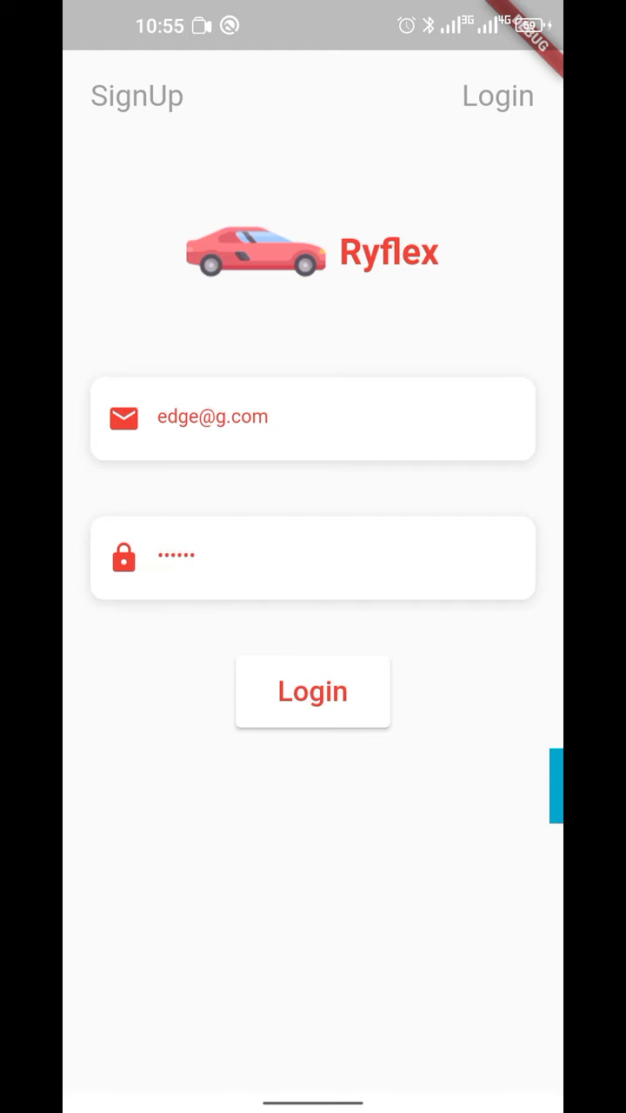
pyautogui.click(313, 692)
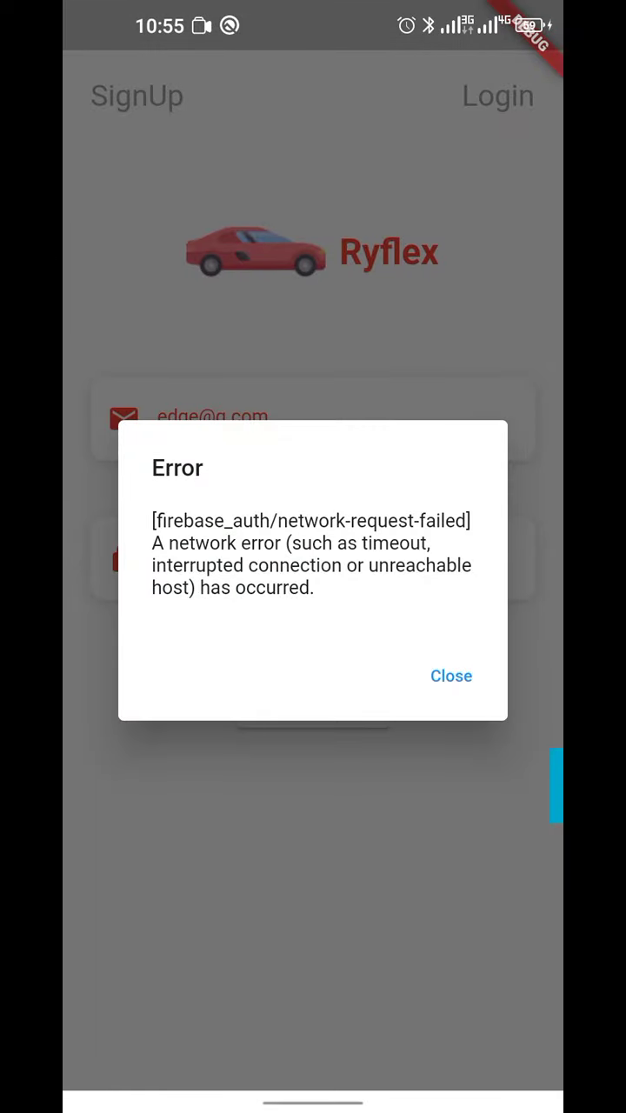
pyautogui.click(450, 675)
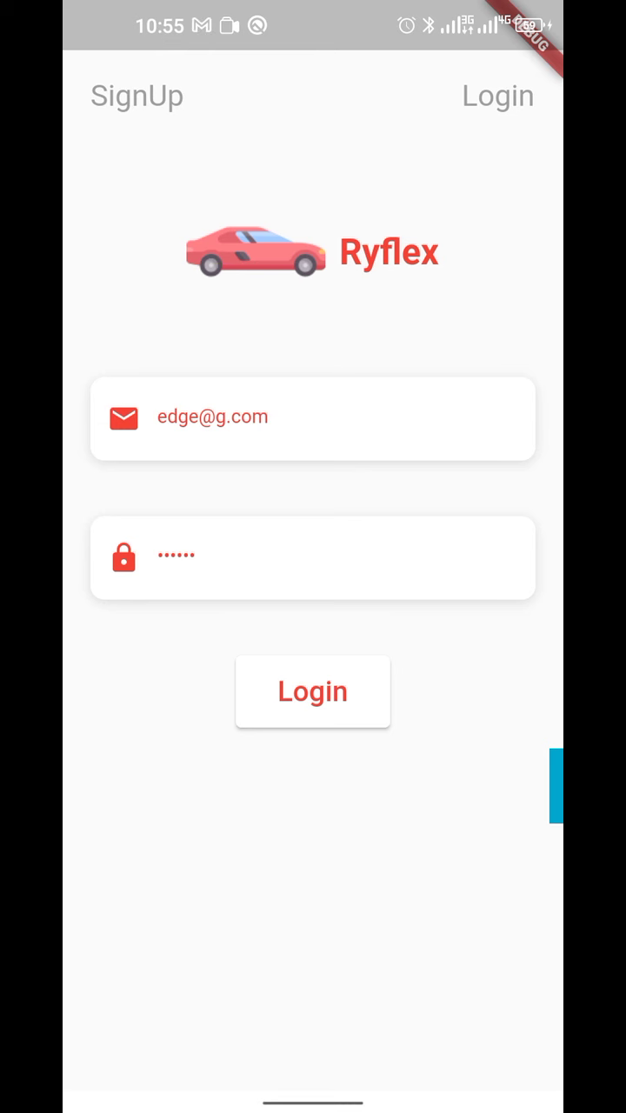
# - Log in and allow device location, reaching the Google Map of the Ogba/Agege area
pyautogui.click(313, 692)
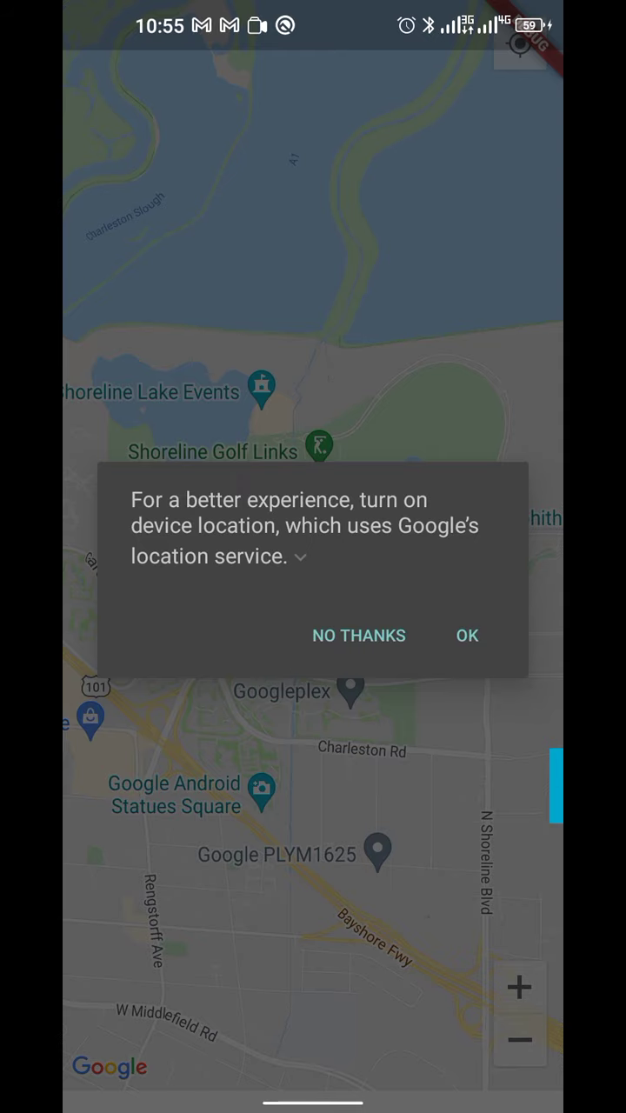
pyautogui.click(466, 634)
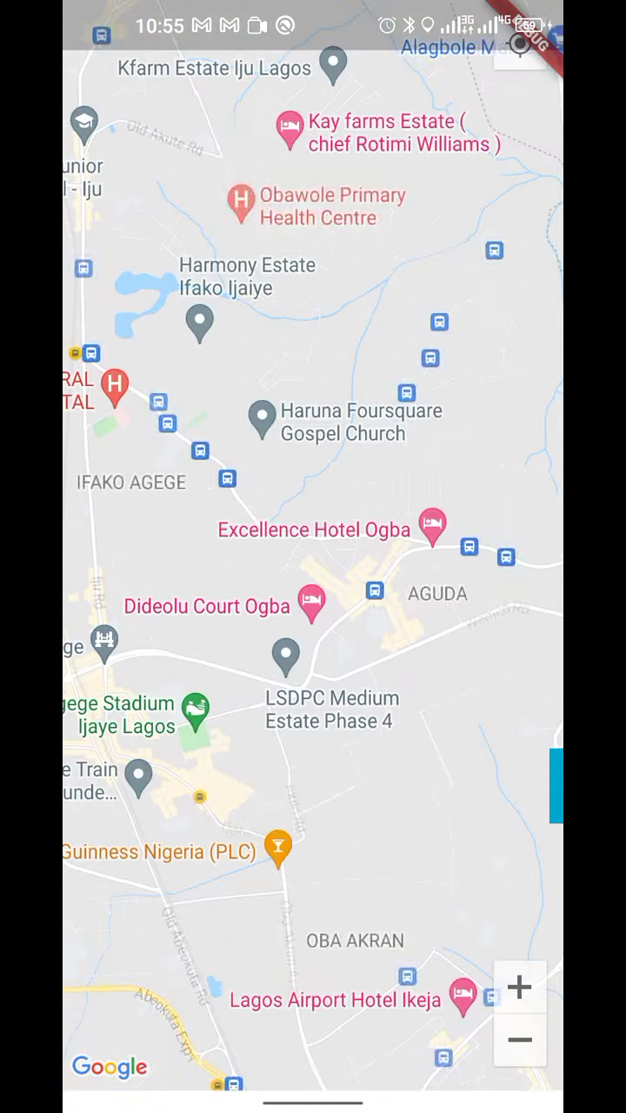